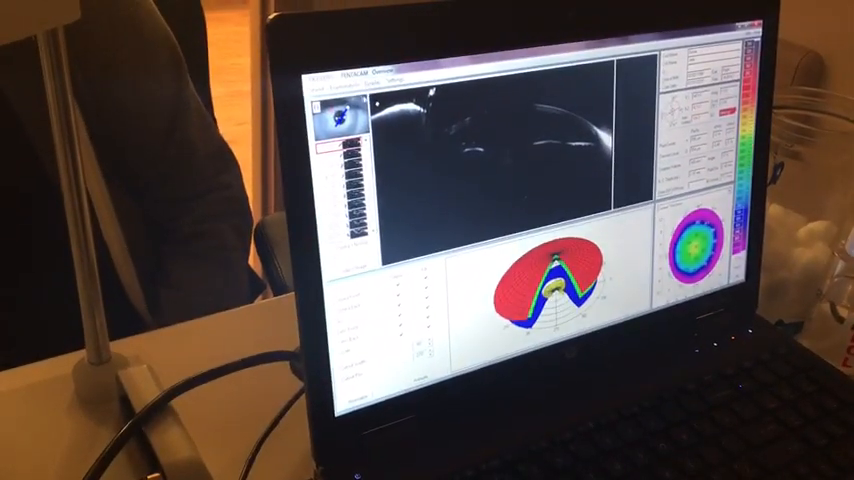
- Show the Display menu listing the available scan views
left_click(408, 32)
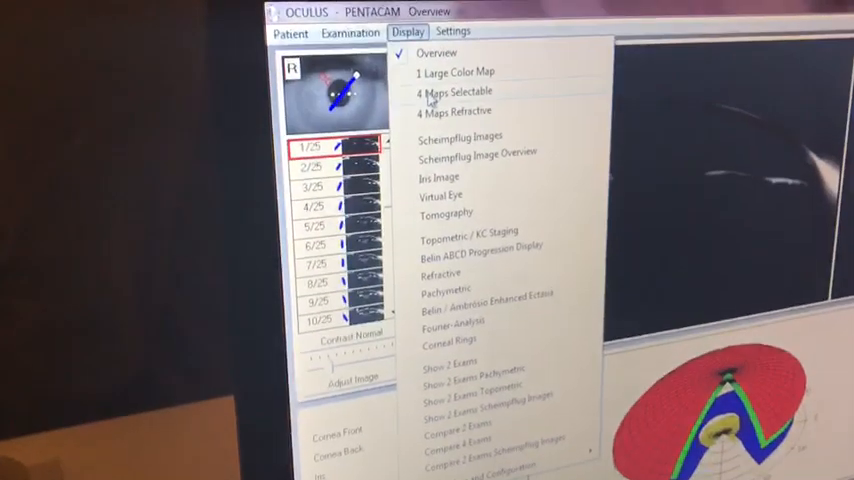
- Switch to the Belin/Ambrosio Enhanced Ectasia view from the Display list
left_click(452, 92)
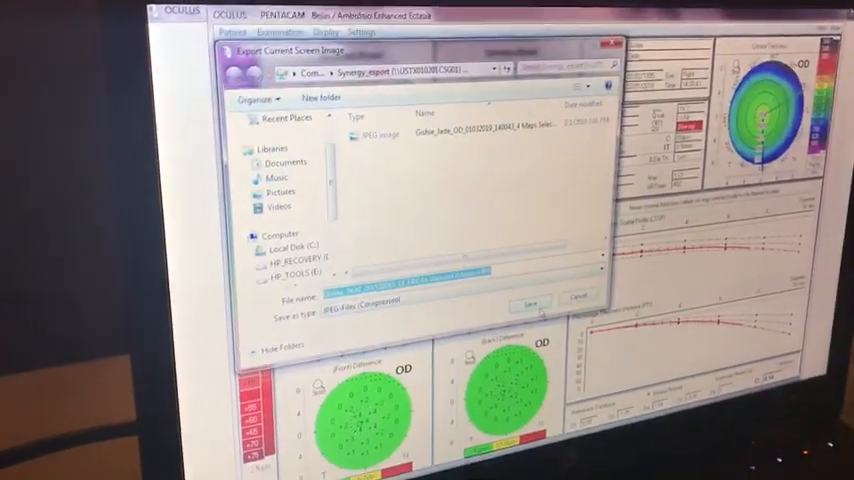
- Save the Belin/Ambrosio screen as JPEG, then show the 4 Maps Selectable view
left_click(528, 304)
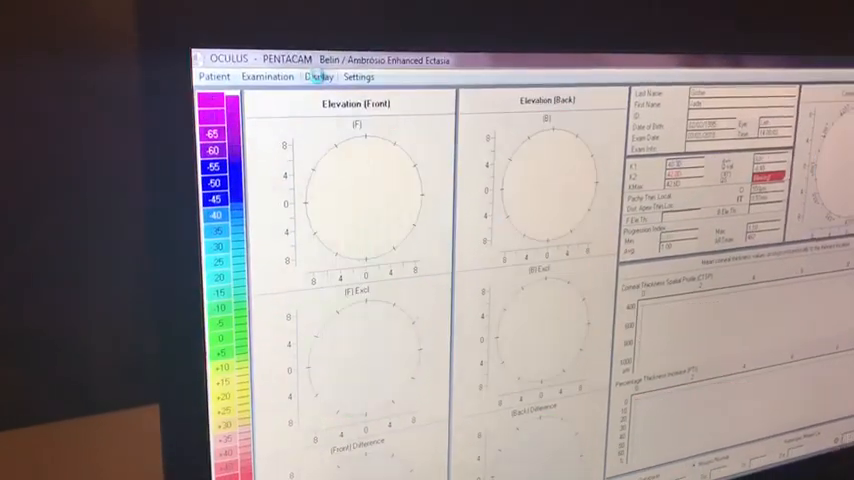
left_click(320, 76)
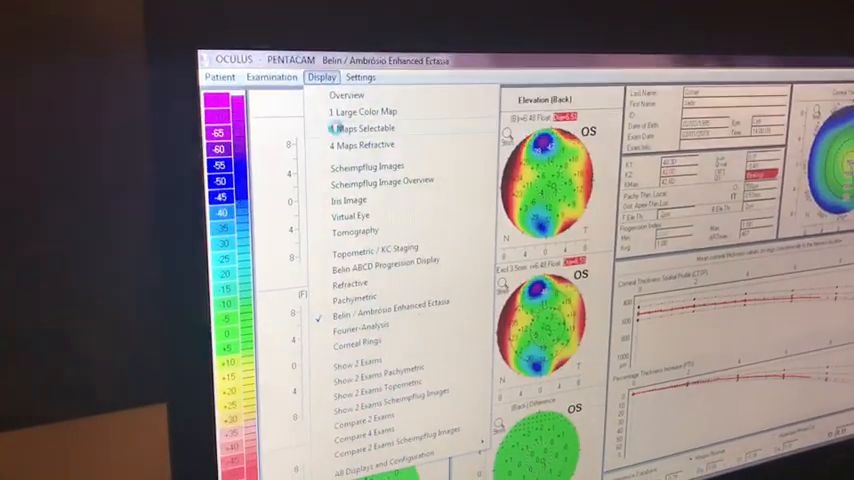
left_click(364, 128)
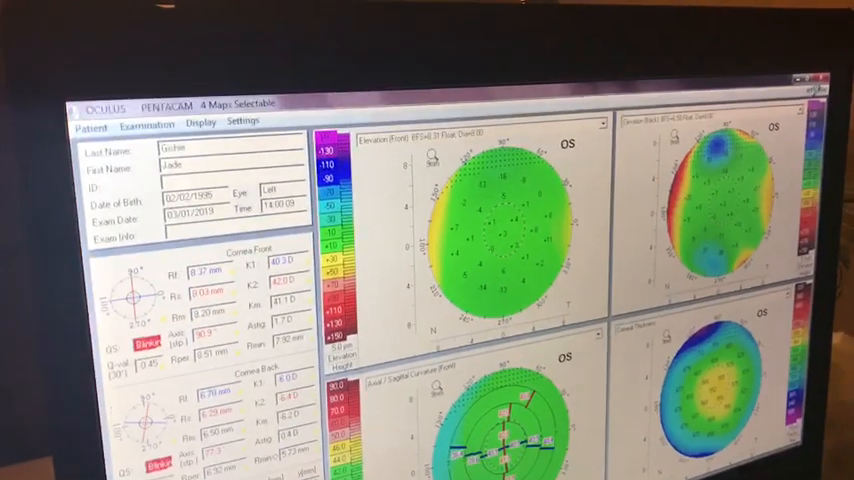